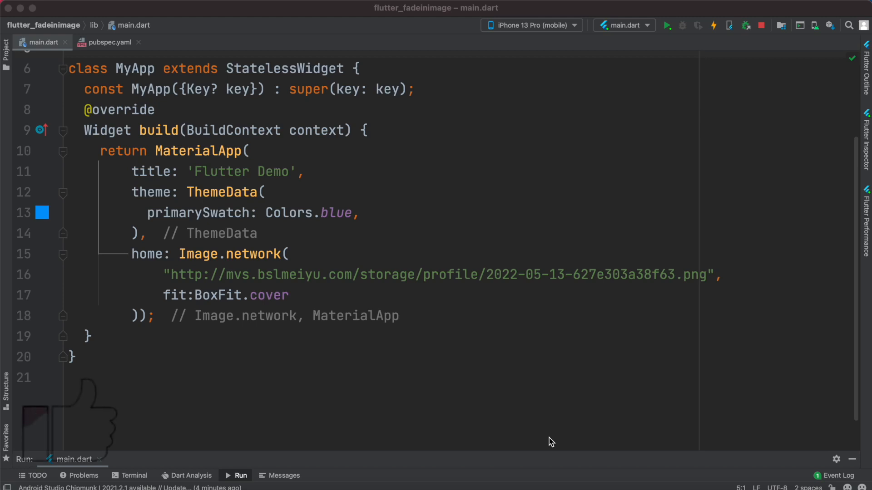
mouse_move(539, 415)
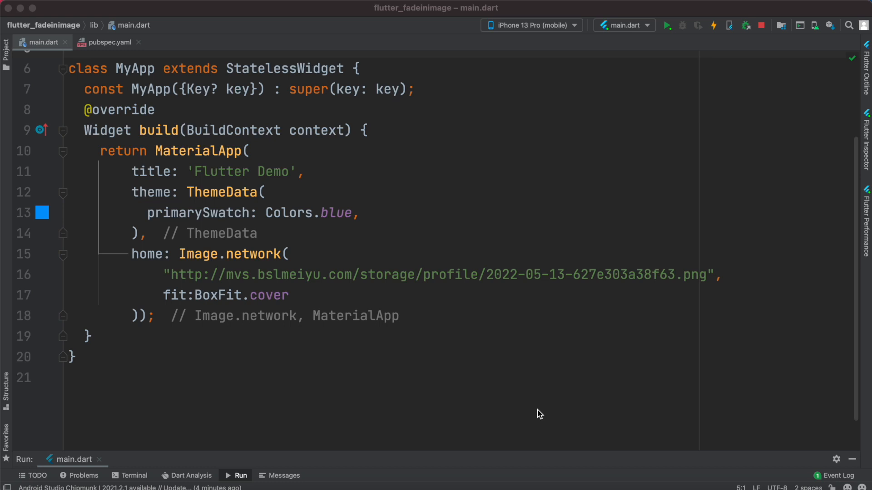
Run main.dart on the iPhone 13 Pro simulator to show the corgi network photo full-screen
click(247, 150)
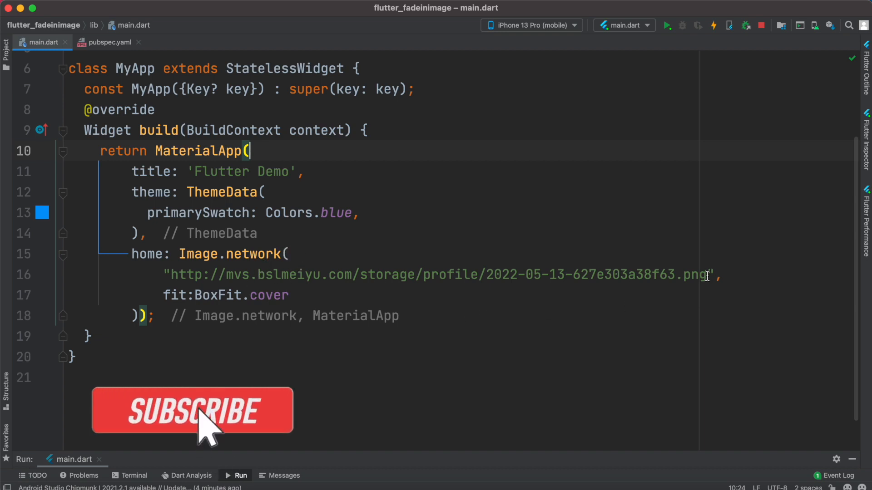
click(191, 411)
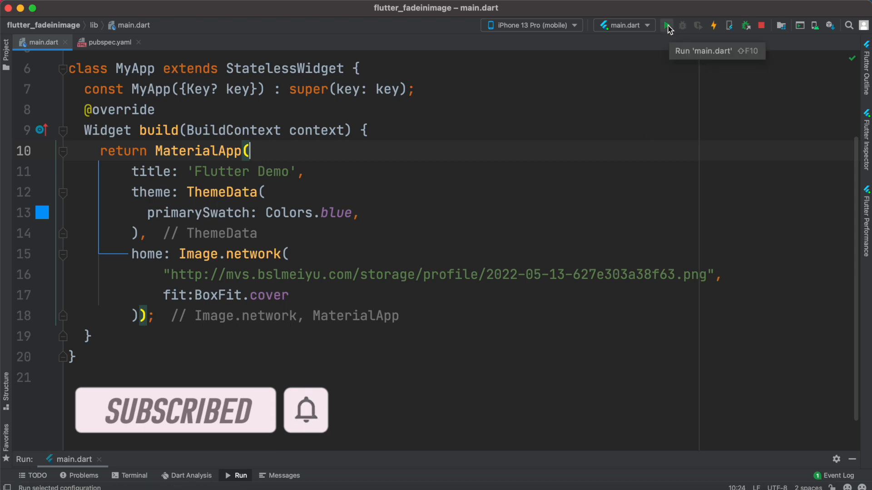
click(667, 25)
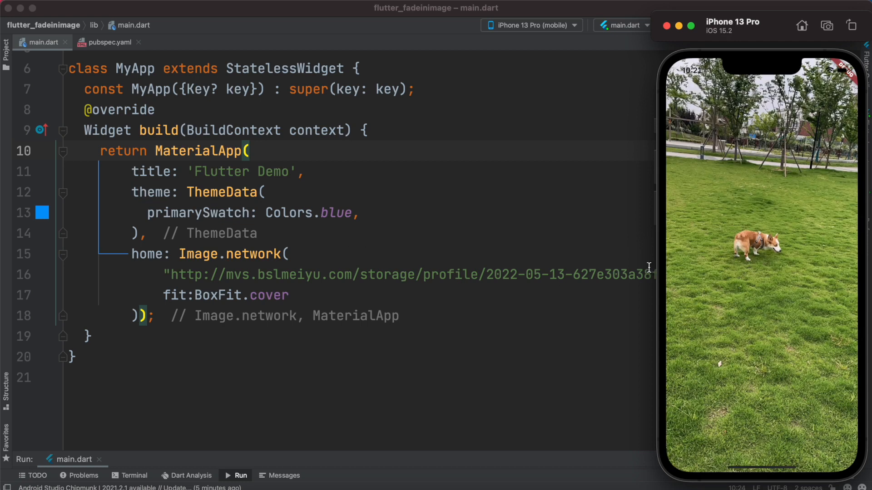
mouse_move(572, 227)
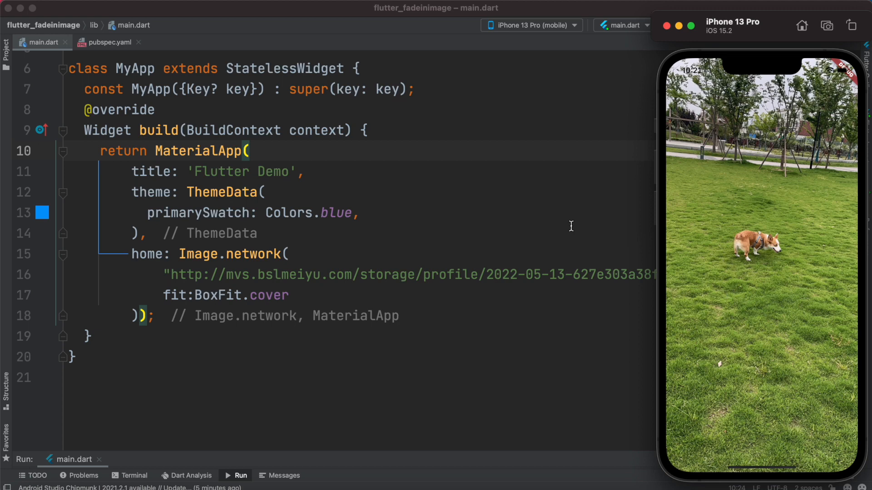
mouse_move(595, 280)
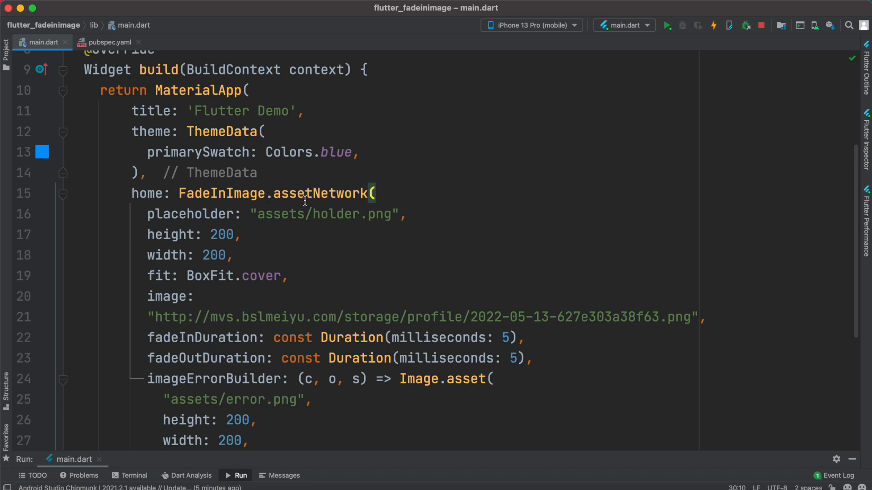
mouse_move(402, 199)
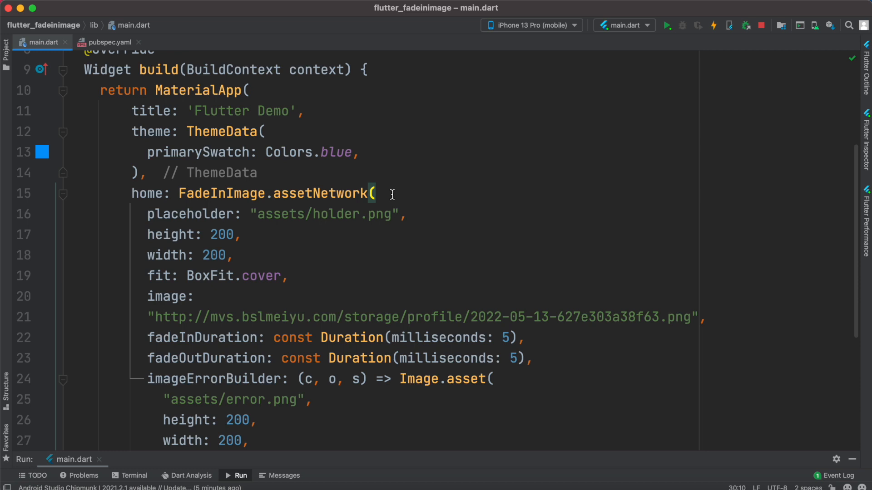
mouse_move(386, 194)
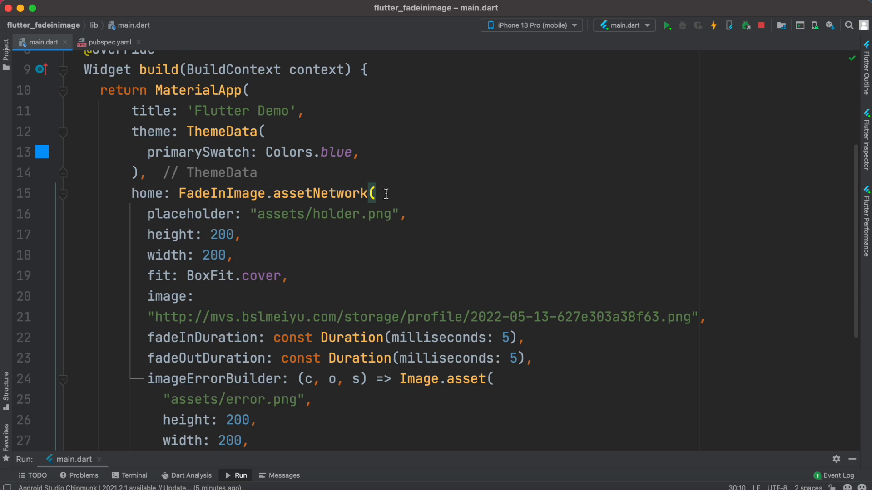
Swap Image.network for FadeInImage.assetNetwork with holder.png placeholder, error.png fallback, 200×200 cover, 5 ms fades
scroll(down, 3)
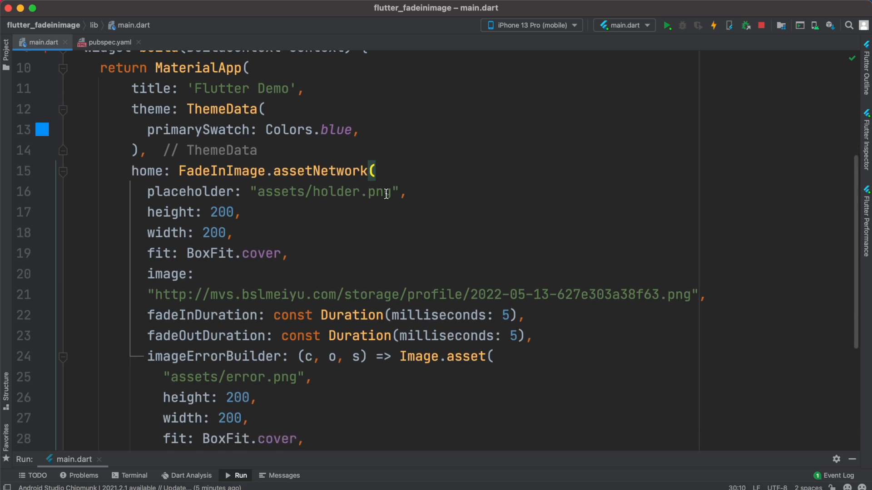
scroll(down, 3)
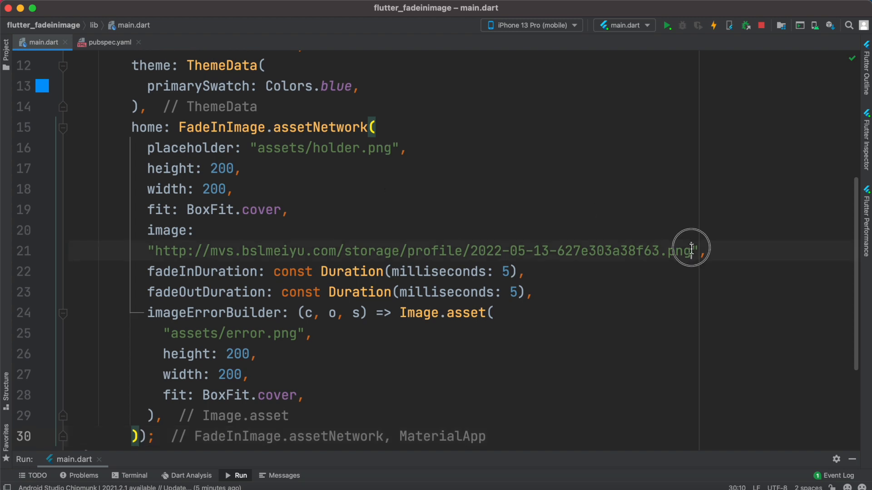
double_click(418, 250)
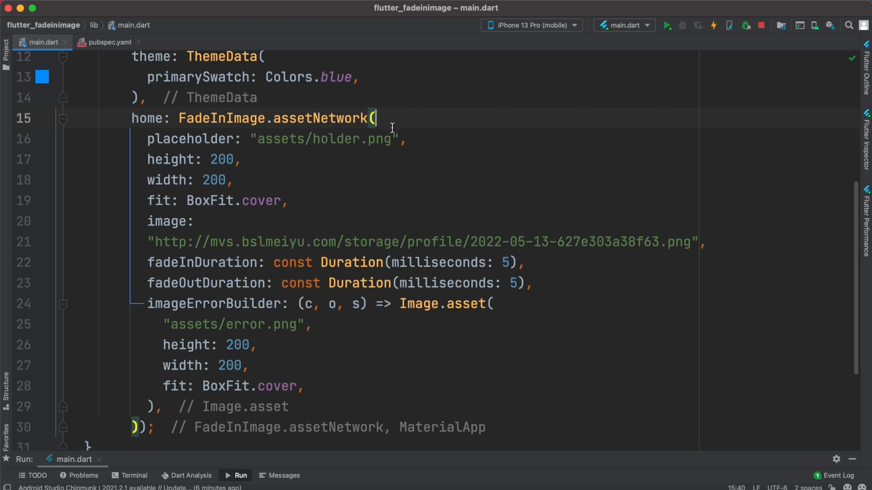
mouse_move(141, 140)
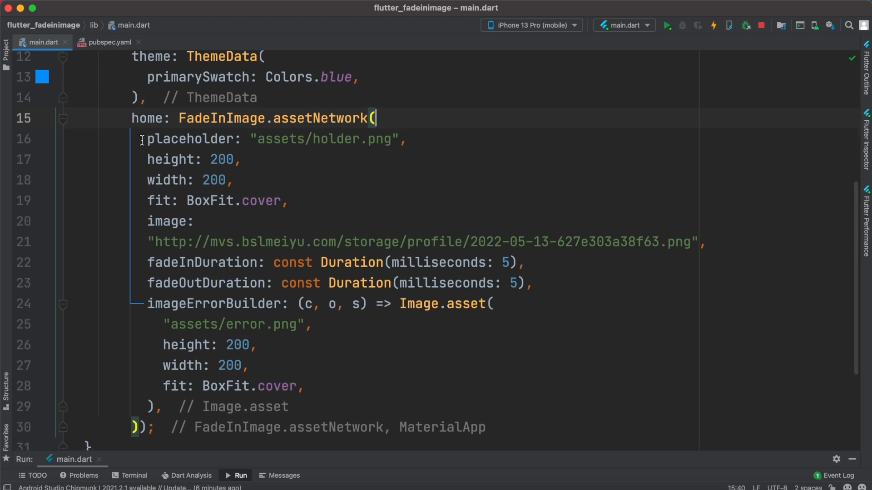
double_click(189, 139)
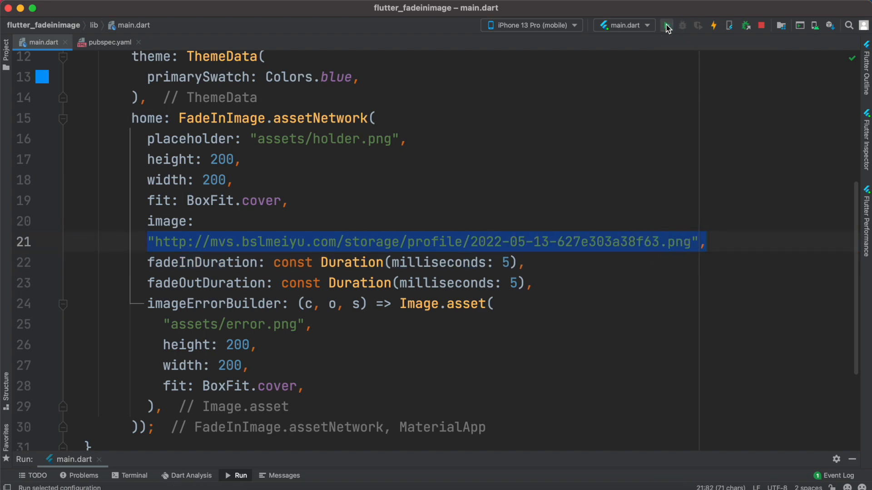
Rerun the app so the grey placeholder fades into the corgi network photo
click(667, 25)
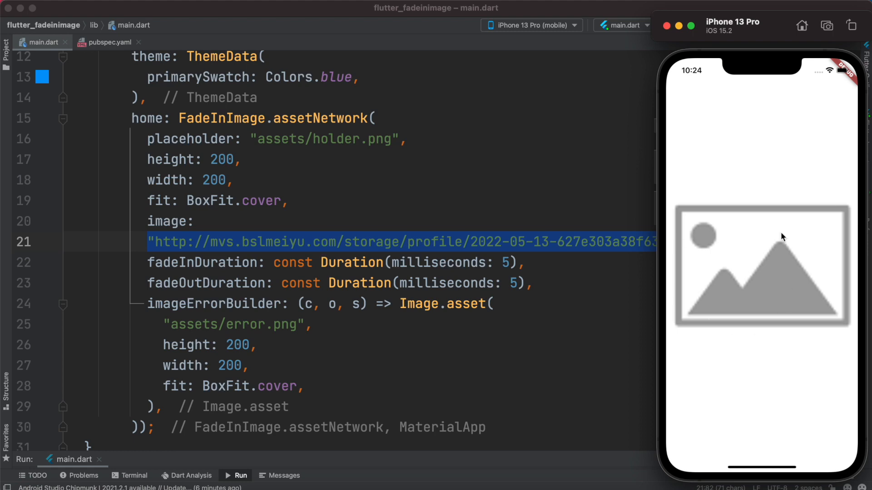
mouse_move(766, 296)
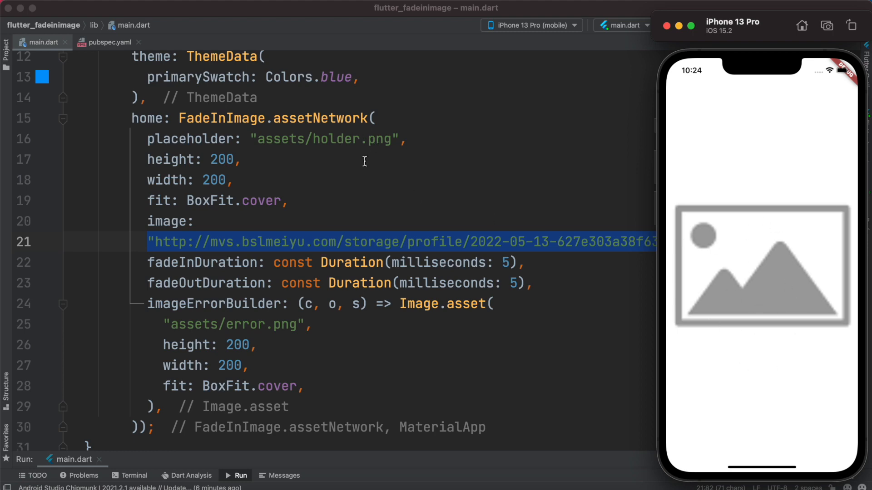
mouse_move(581, 243)
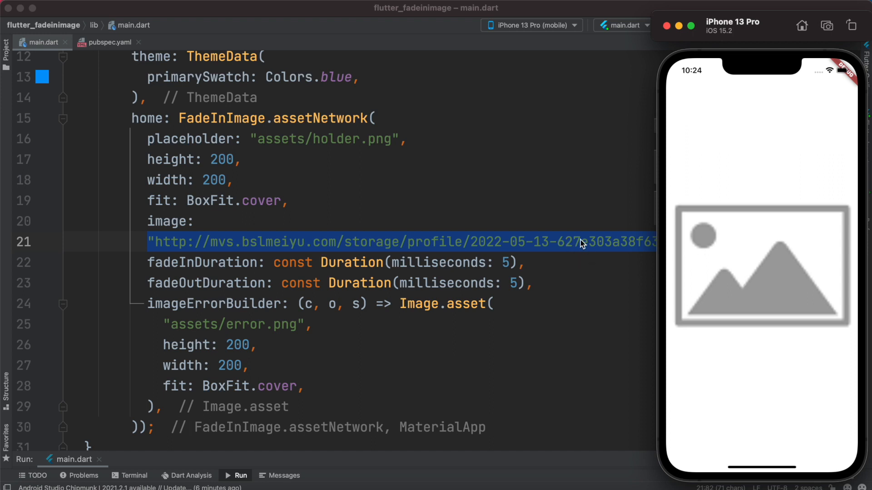
mouse_move(744, 343)
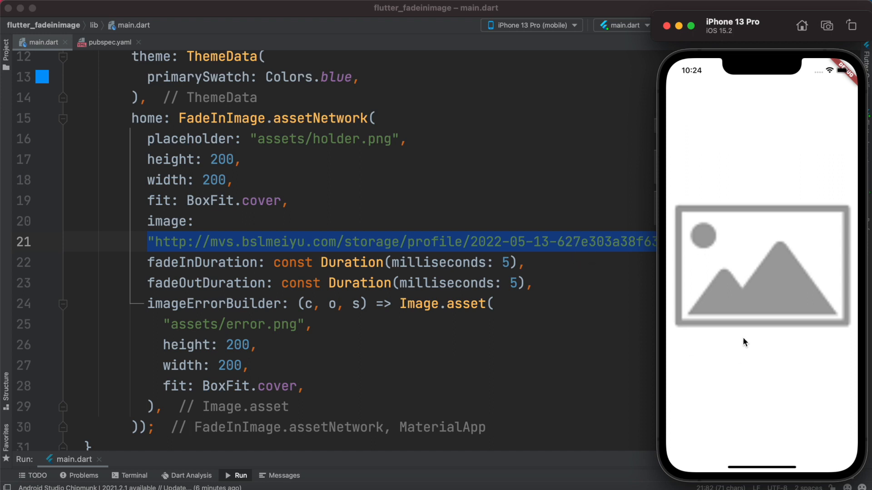
mouse_move(754, 288)
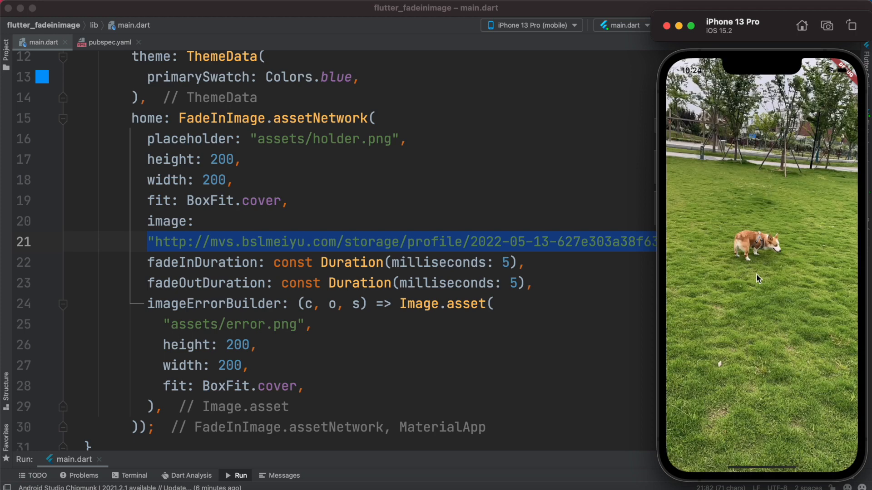
mouse_move(752, 290)
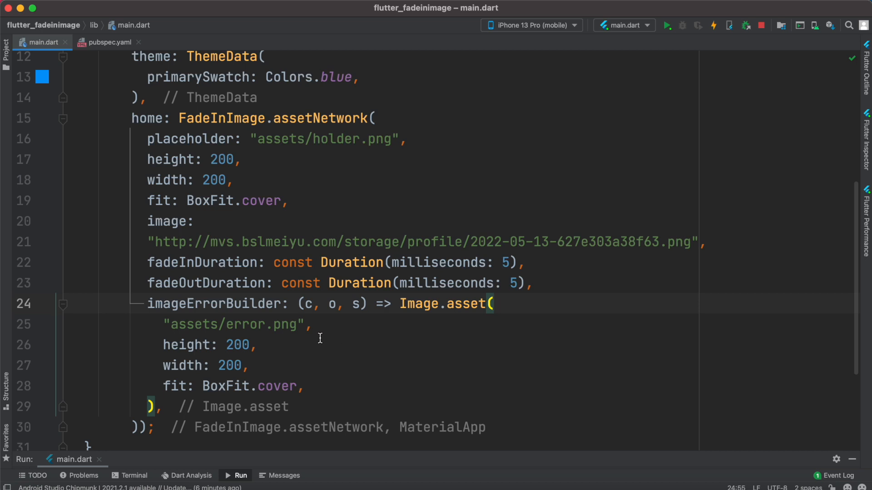
mouse_move(515, 242)
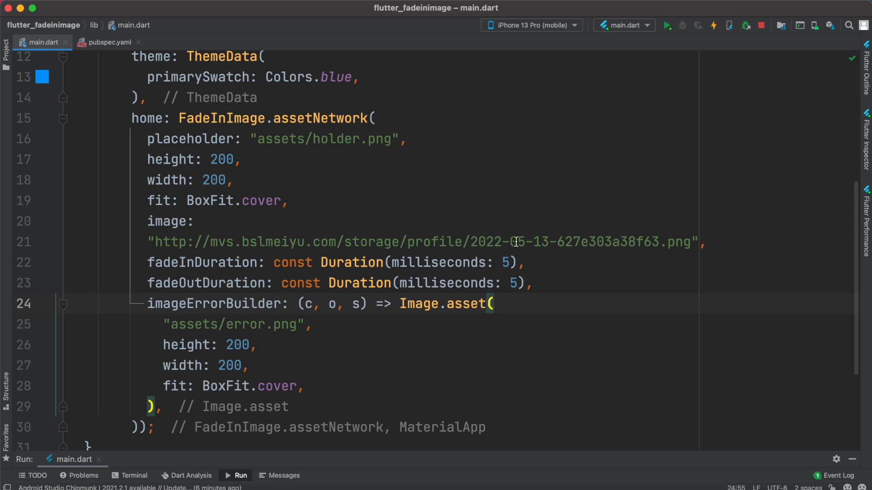
mouse_move(575, 265)
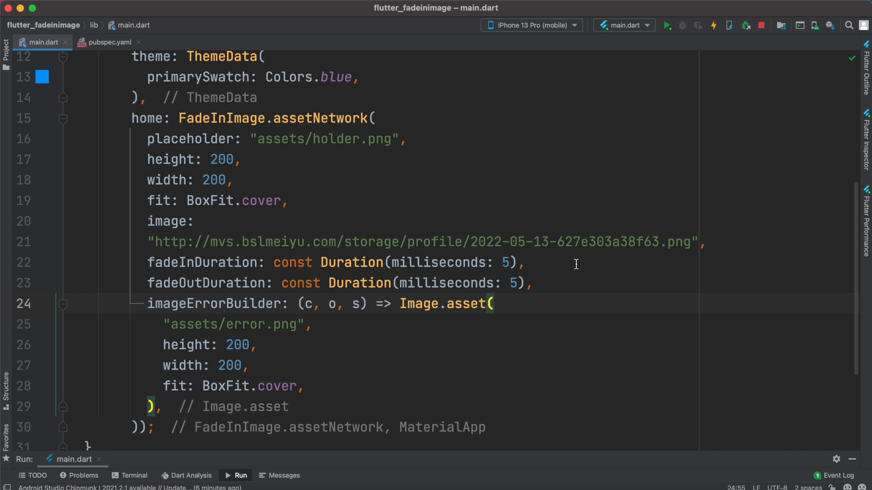
mouse_move(180, 392)
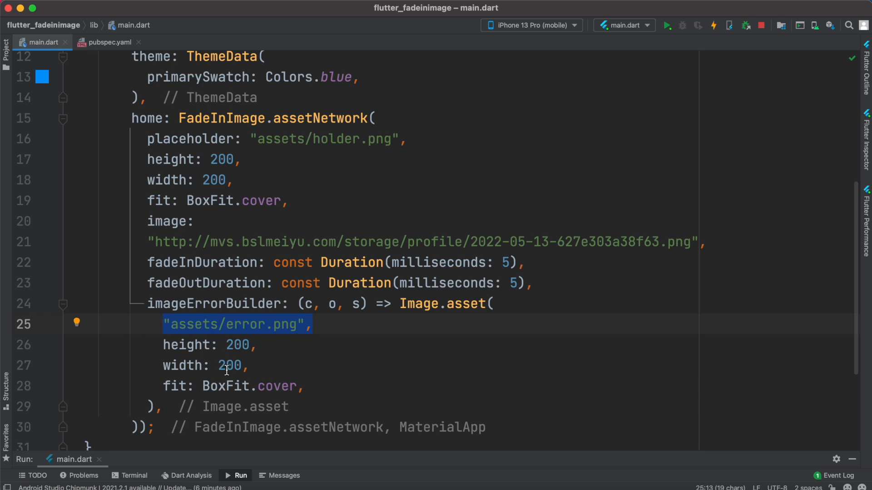
mouse_move(500, 239)
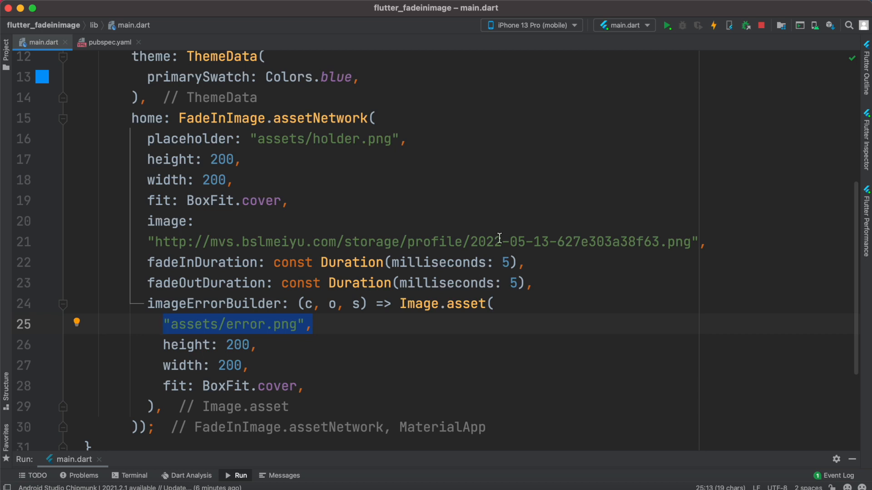
Change the image URL year from 2022 to 2021, breaking the photo address
click(501, 242)
text(1)
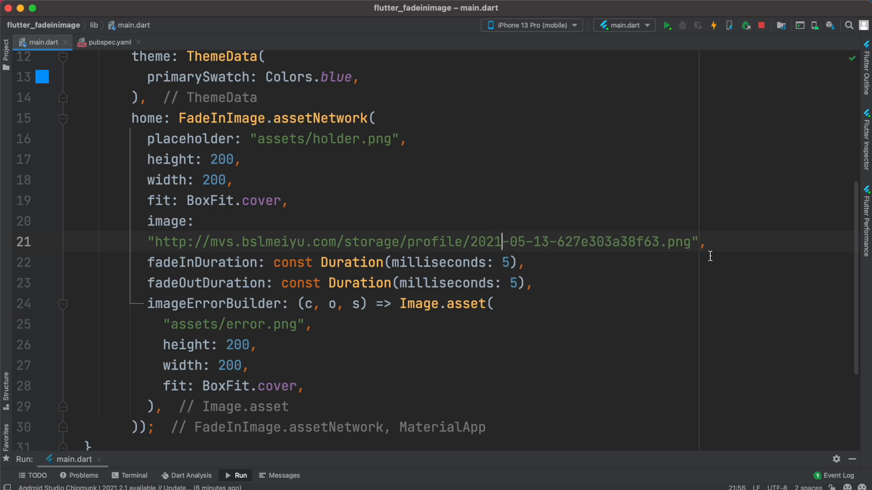
mouse_move(721, 241)
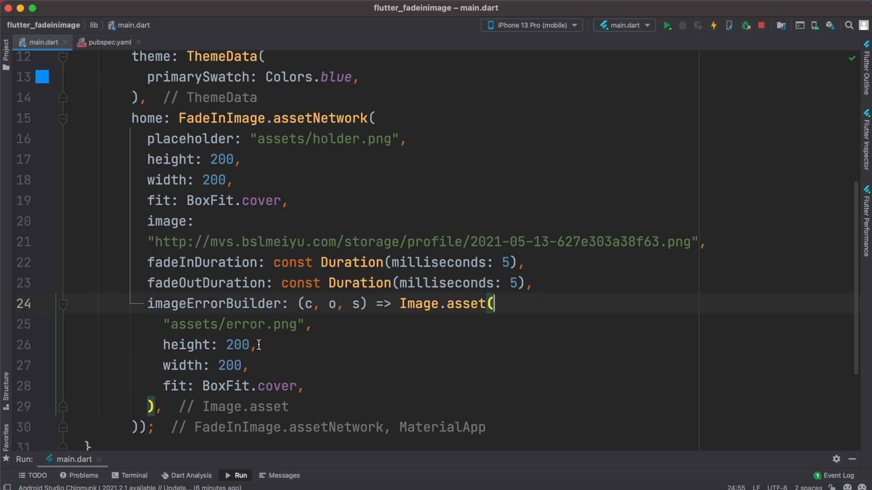
double_click(233, 324)
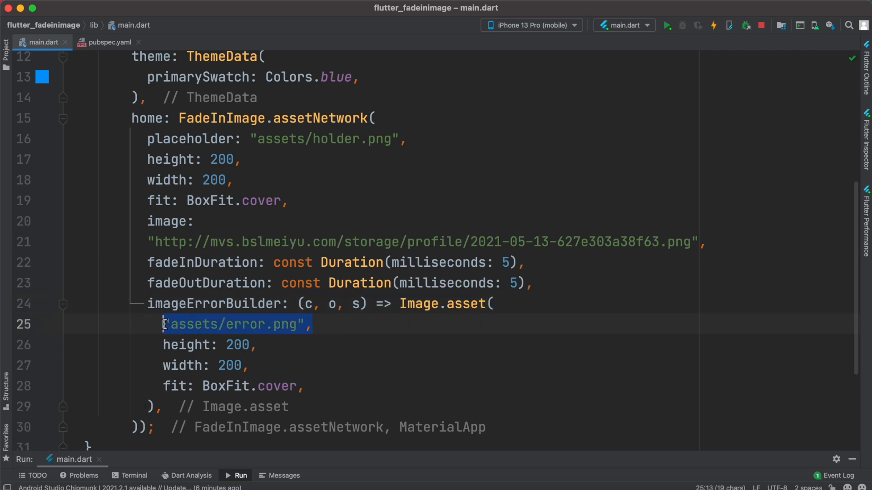
mouse_move(273, 244)
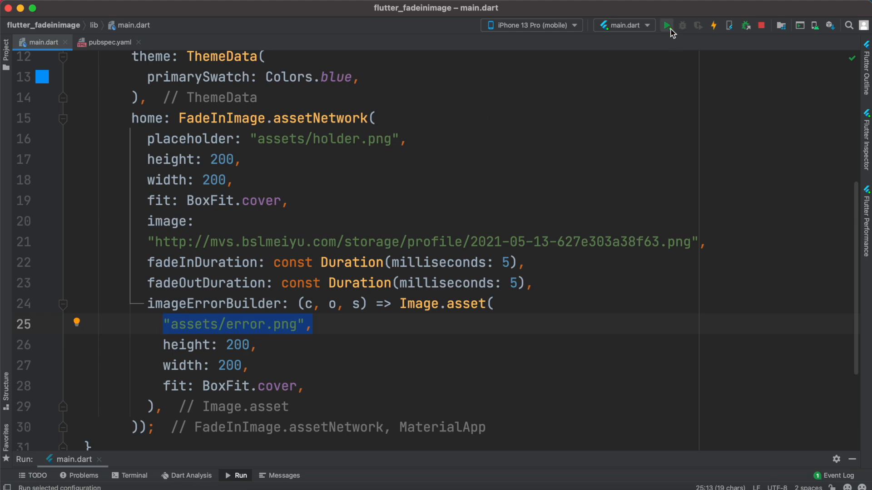
Relaunch the app so the simulator shows the NO IMAGE AVAILABLE error image
click(668, 25)
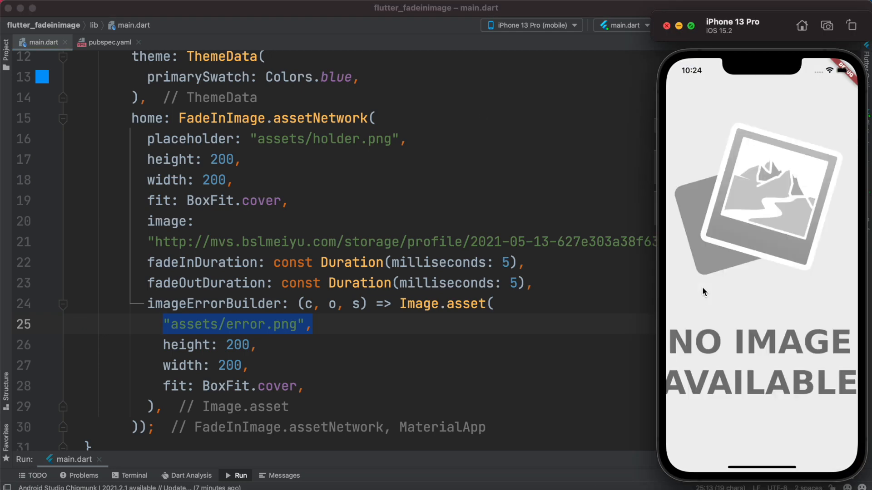
mouse_move(744, 378)
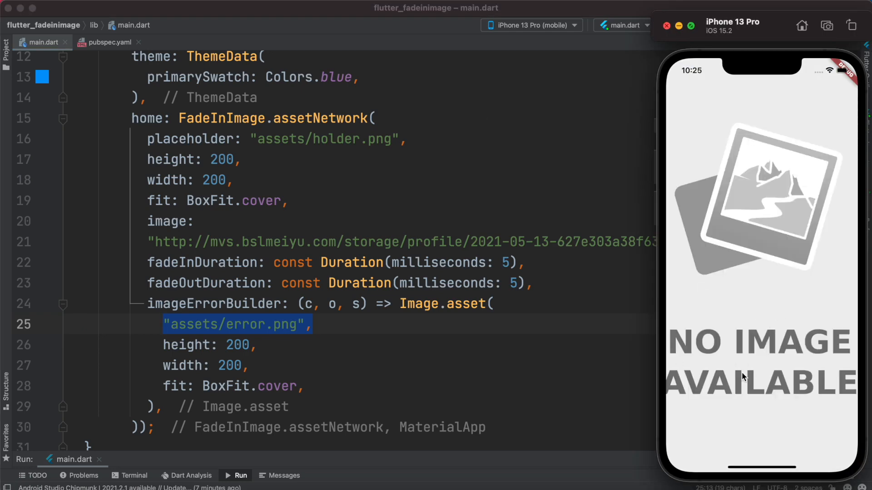
mouse_move(771, 365)
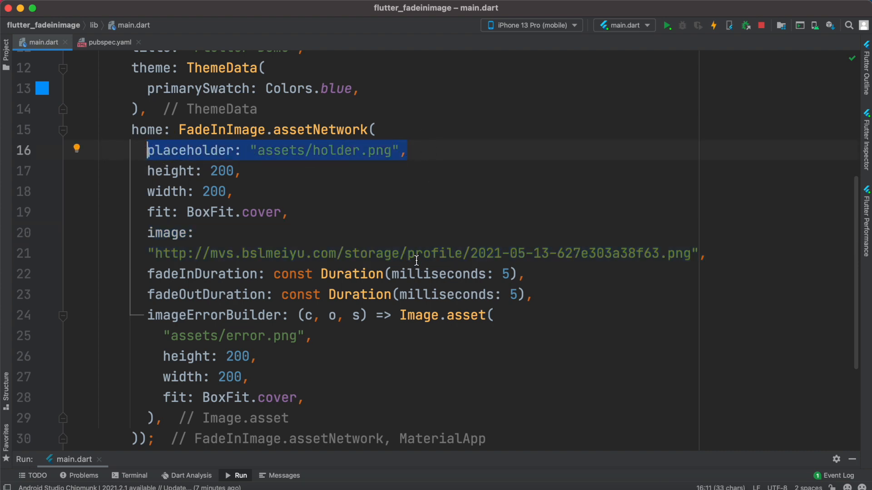
mouse_move(442, 340)
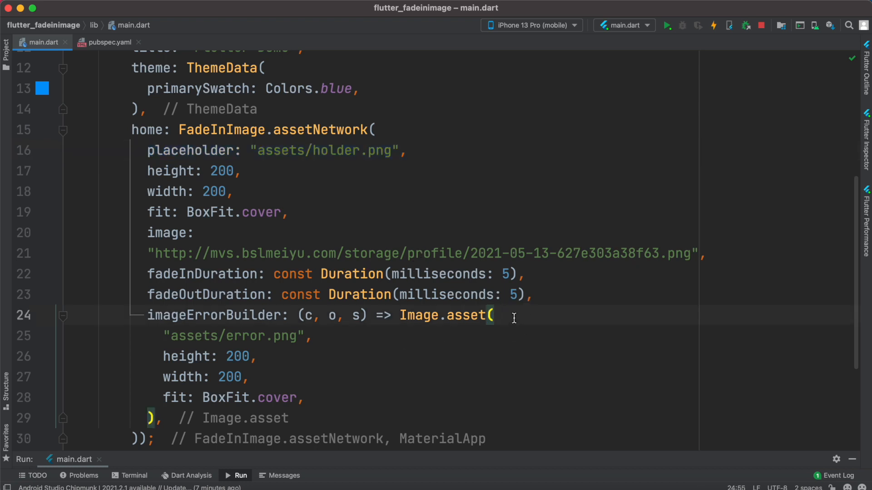
double_click(194, 336)
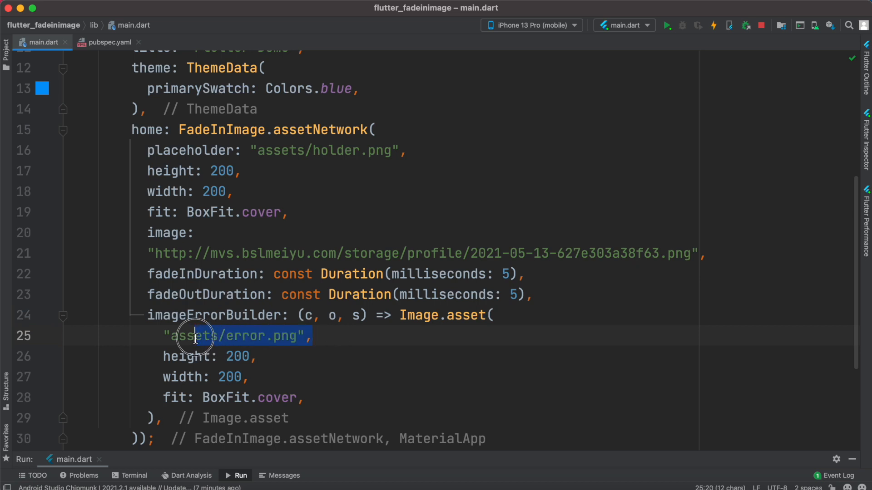